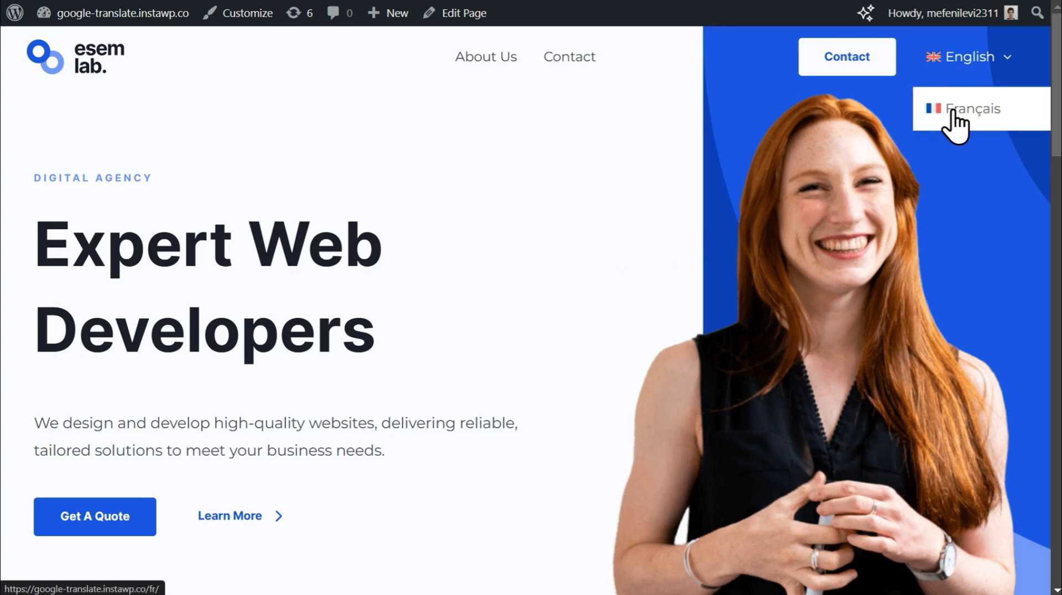
Step: View the home page in French, then switch it back to English
click(970, 108)
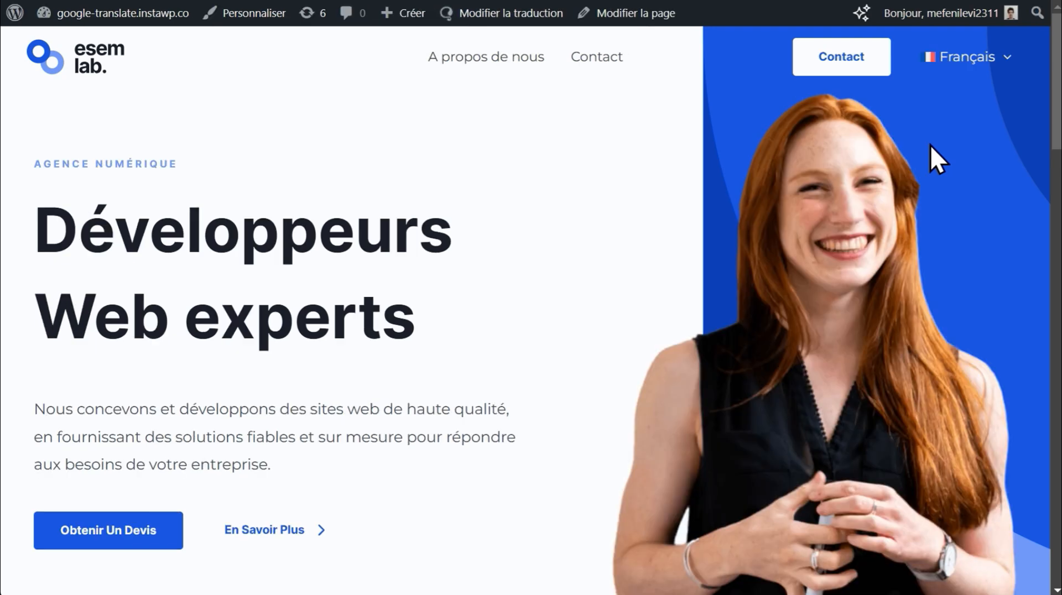
click(966, 57)
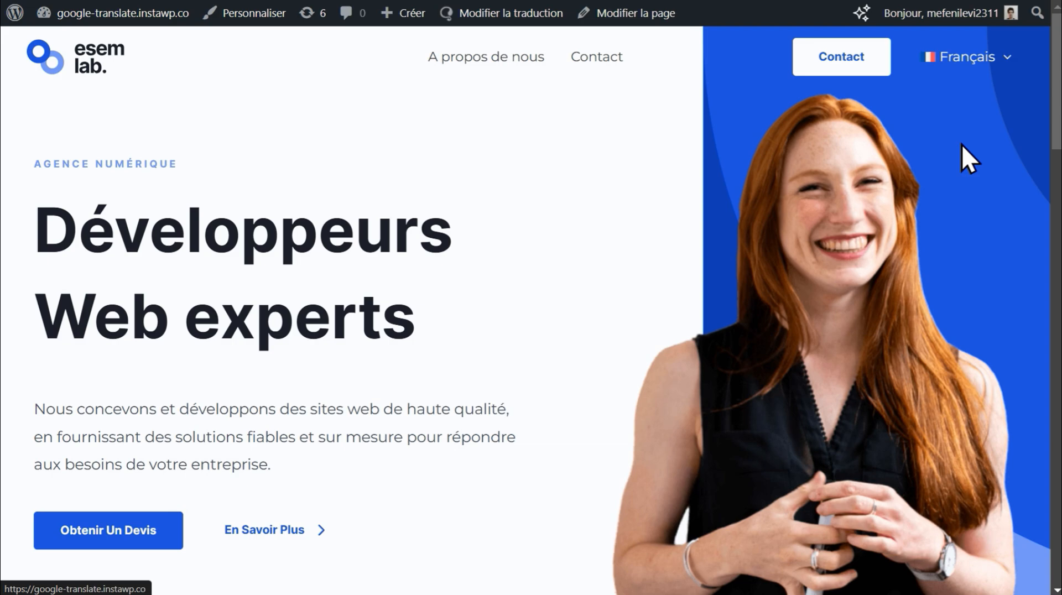
click(965, 56)
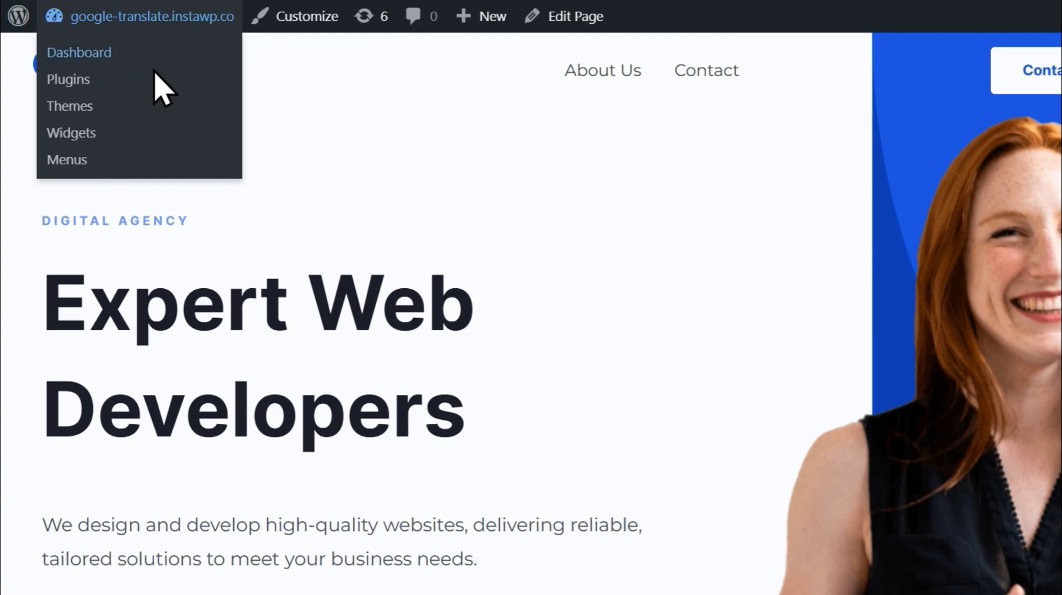
Step: In WPML Settings, save translation engine preferences with Google ranked first
click(78, 52)
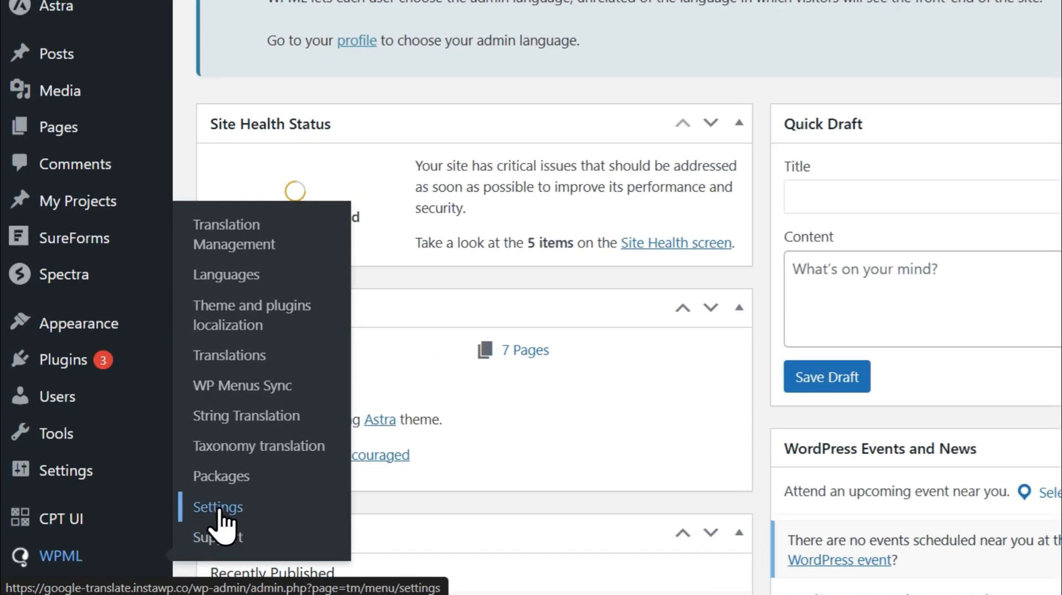
click(217, 507)
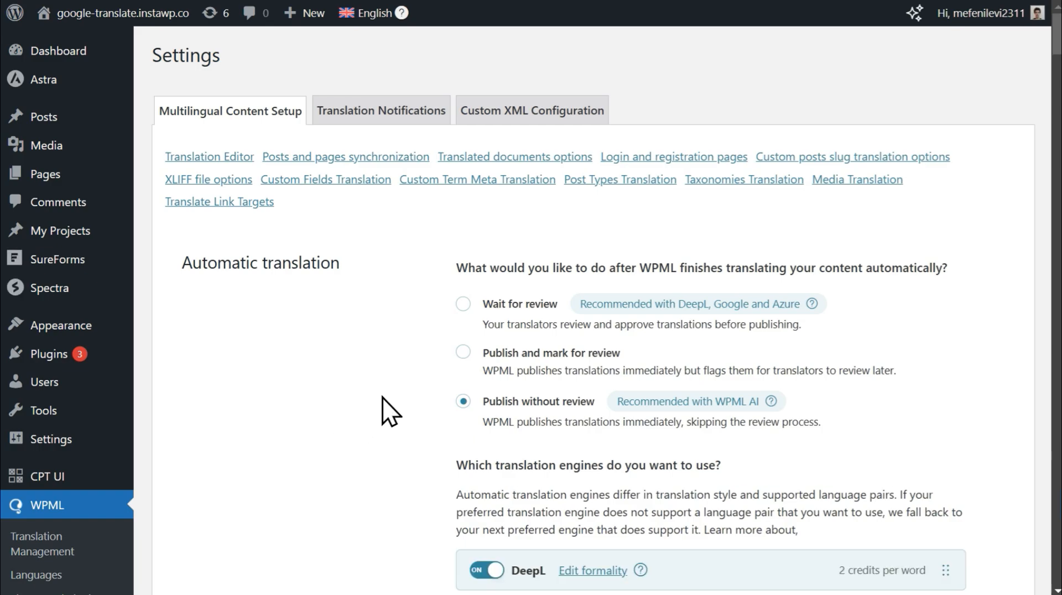
scroll(down, 3)
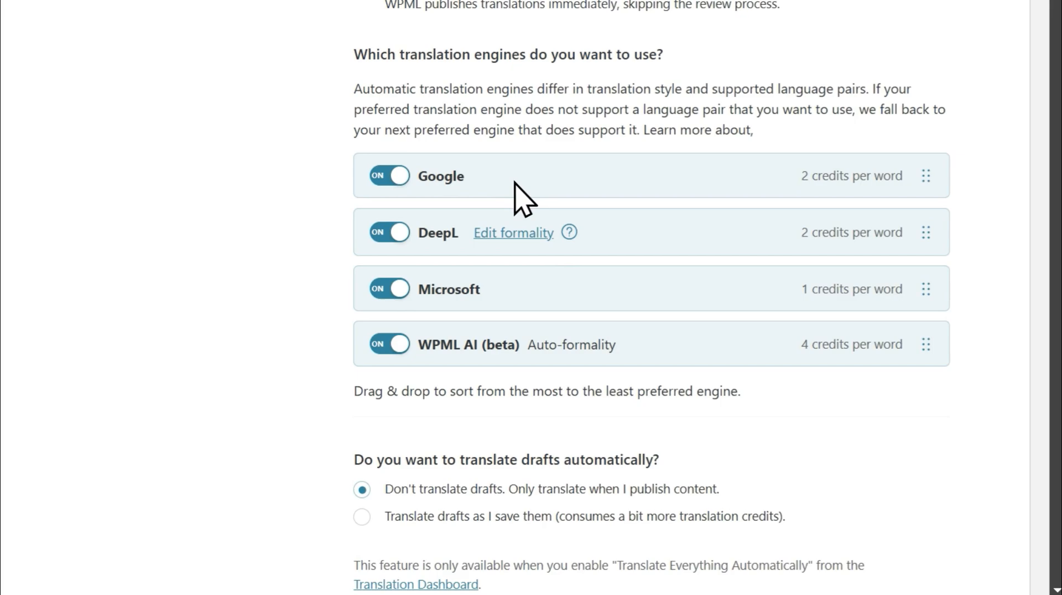
scroll(down, 3)
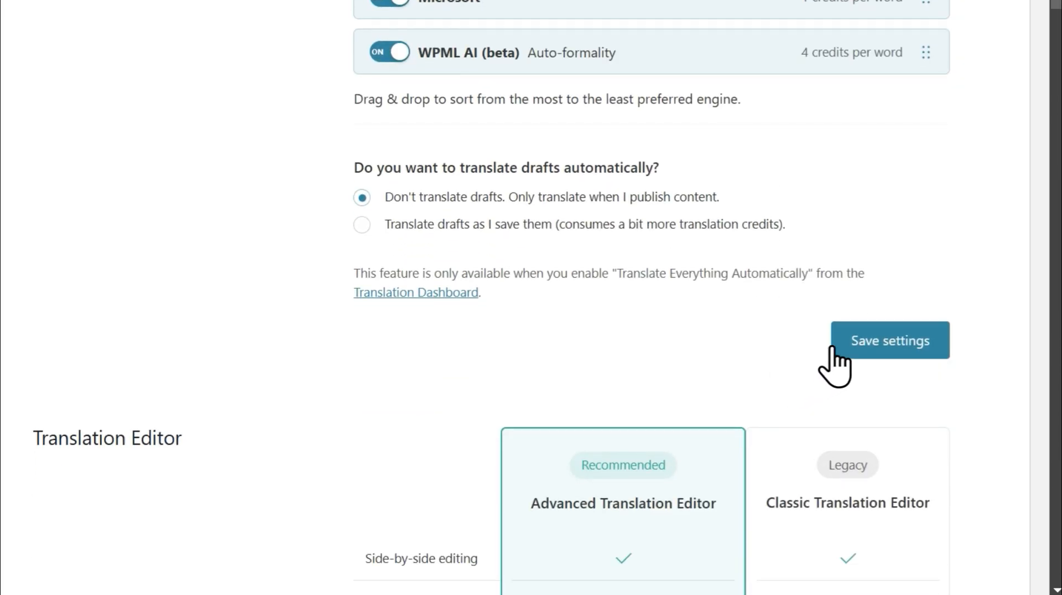
click(889, 340)
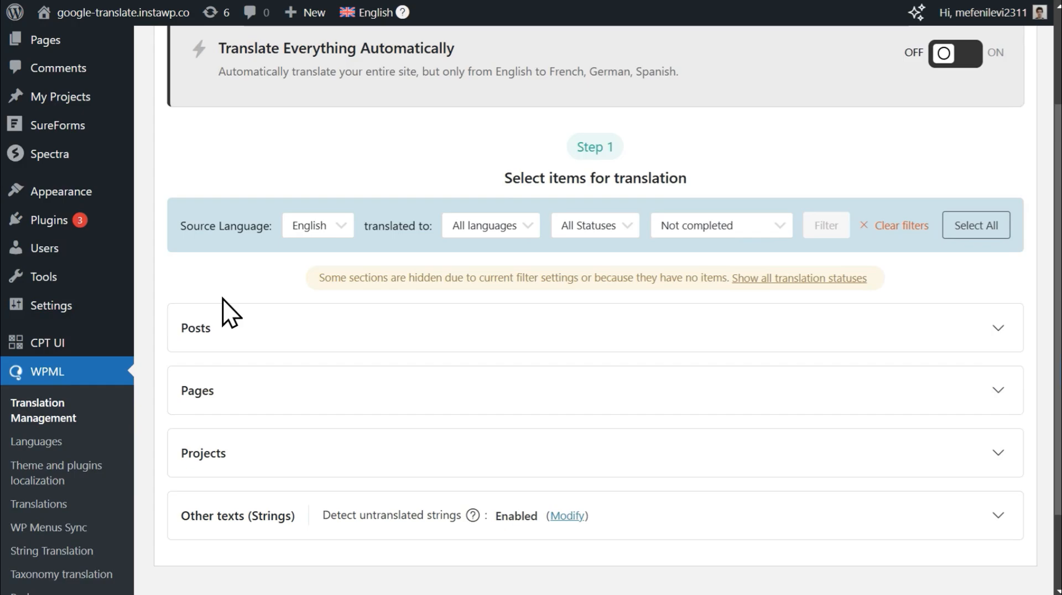
Step: Select the Home page from Pages and proceed to Spanish automatic translation, published without review
click(594, 328)
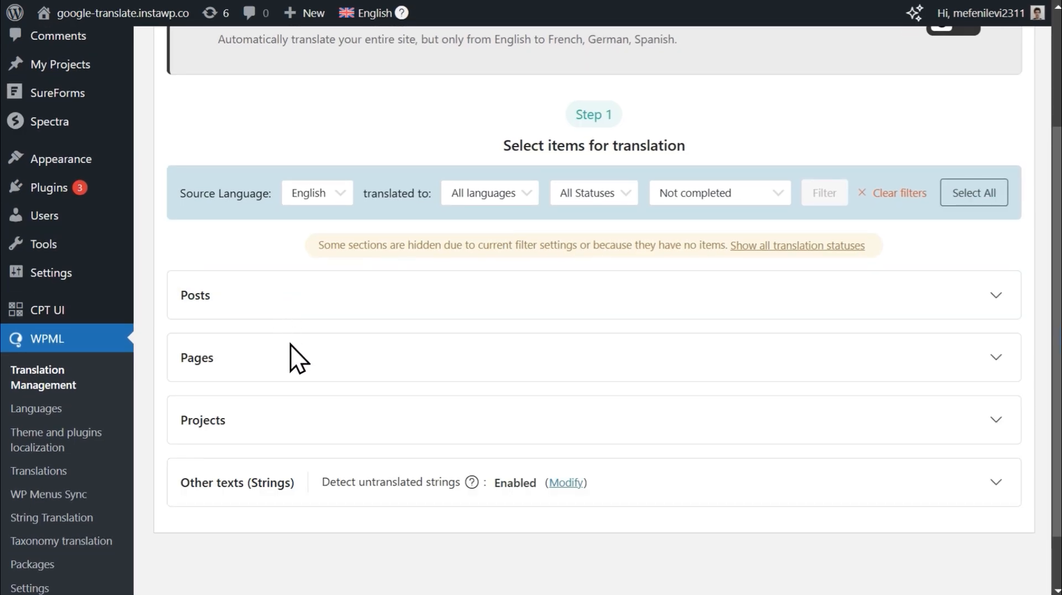
click(196, 358)
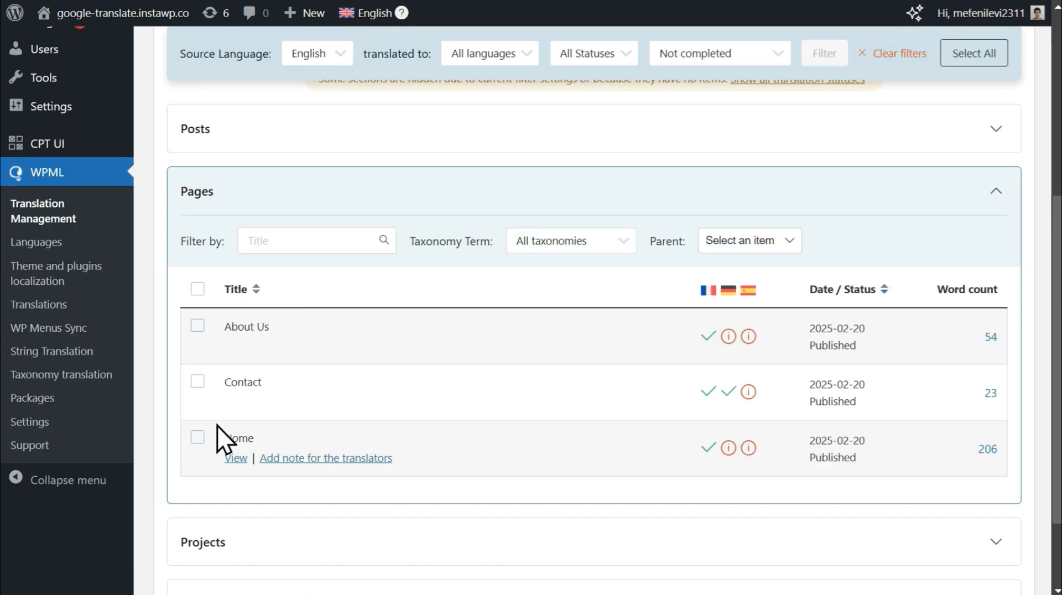
click(197, 437)
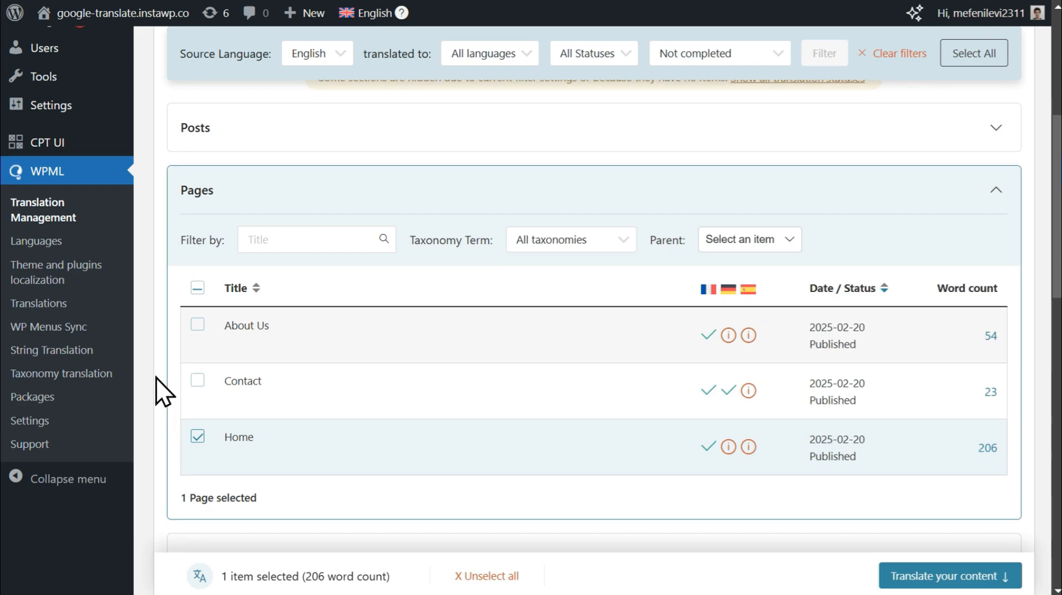
click(950, 576)
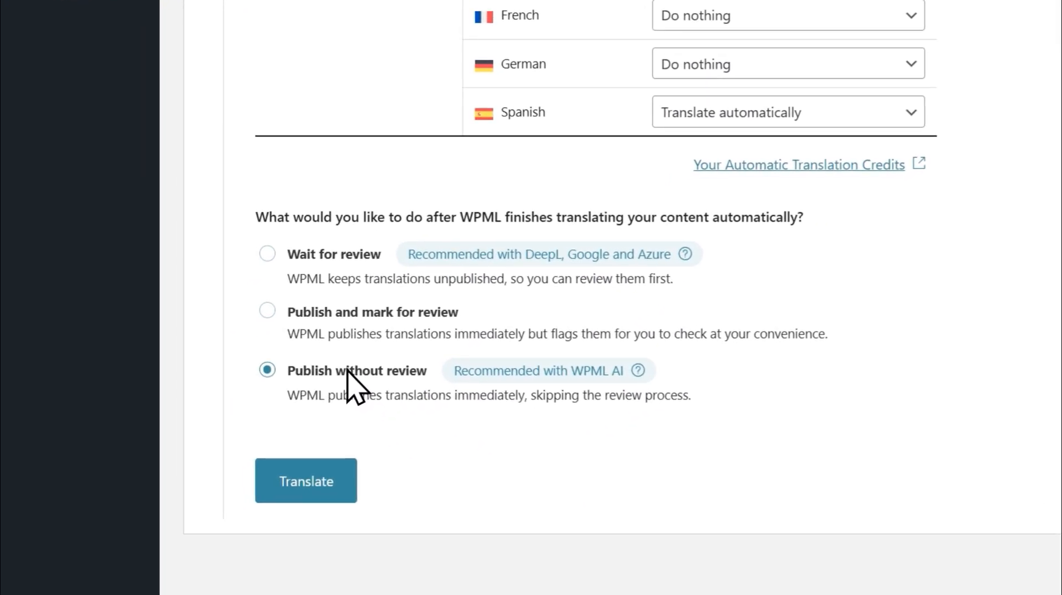
Step: Send the Home page for automatic Spanish translation and dismiss the sent-for-translation notice
scroll(down, 3)
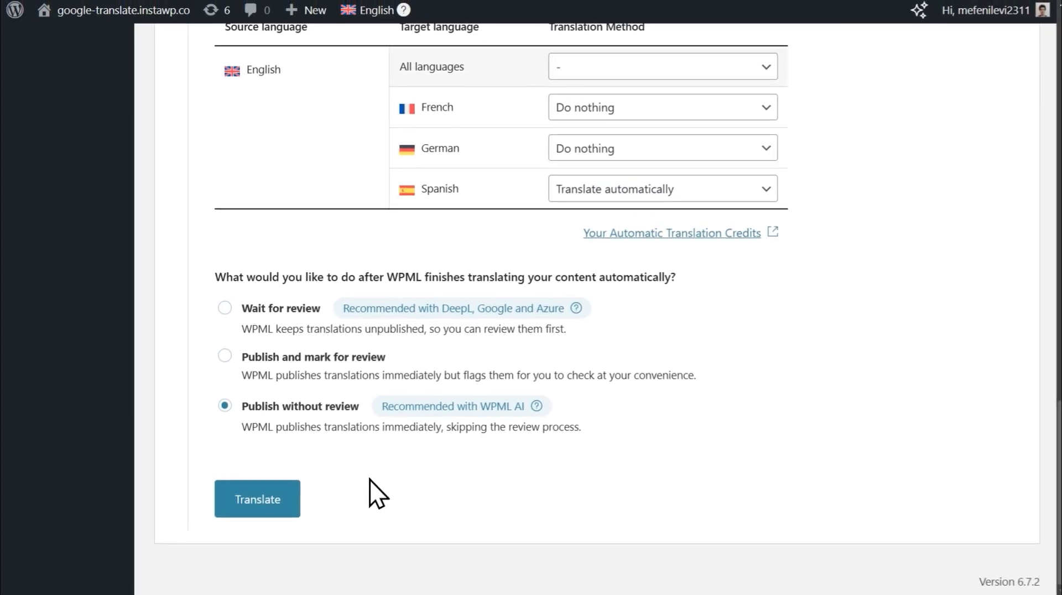
click(257, 498)
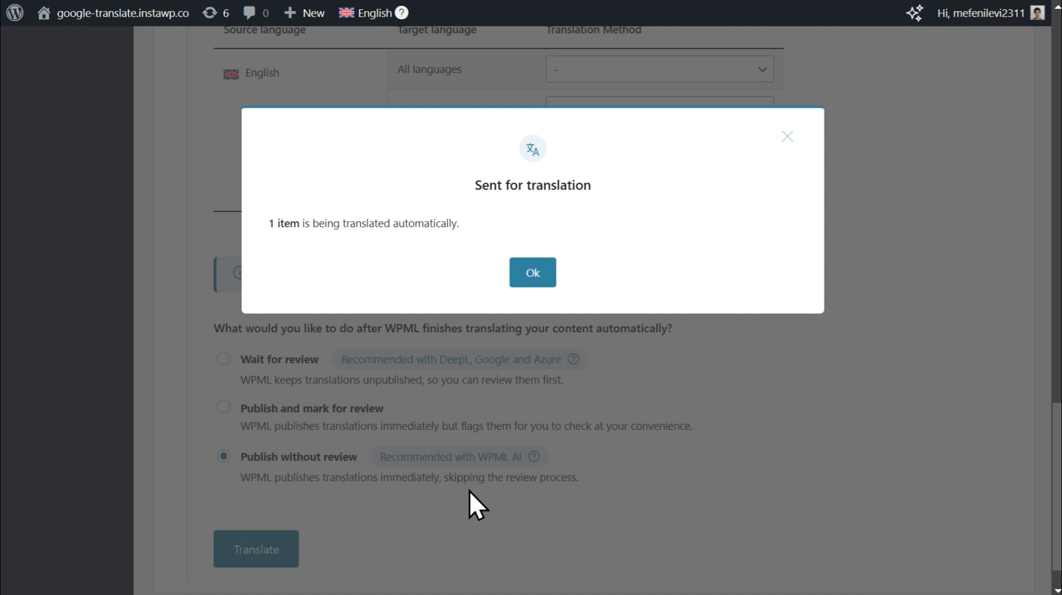
click(532, 272)
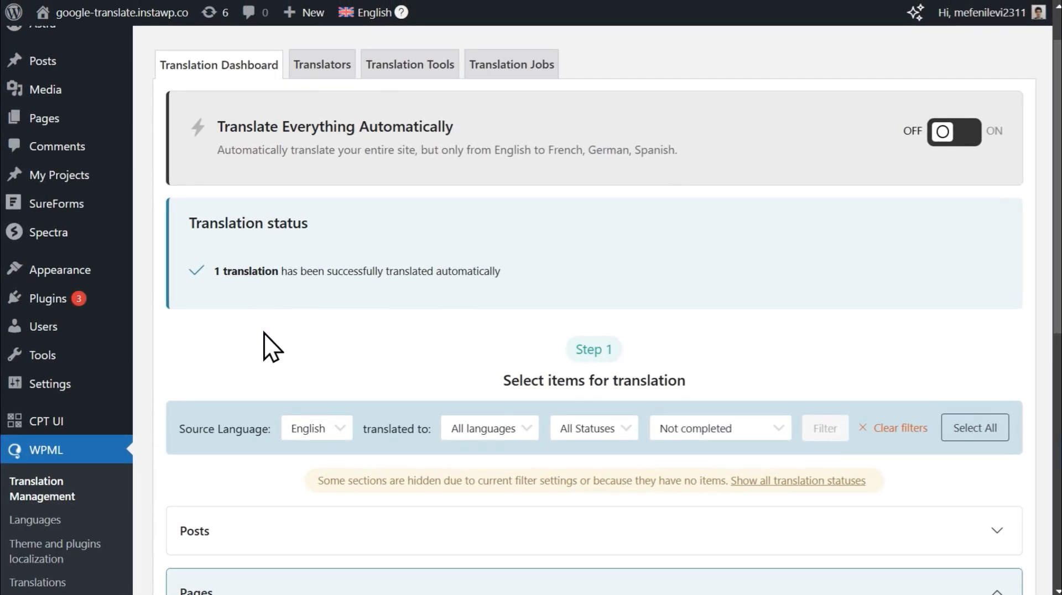
mouse_move(139, 65)
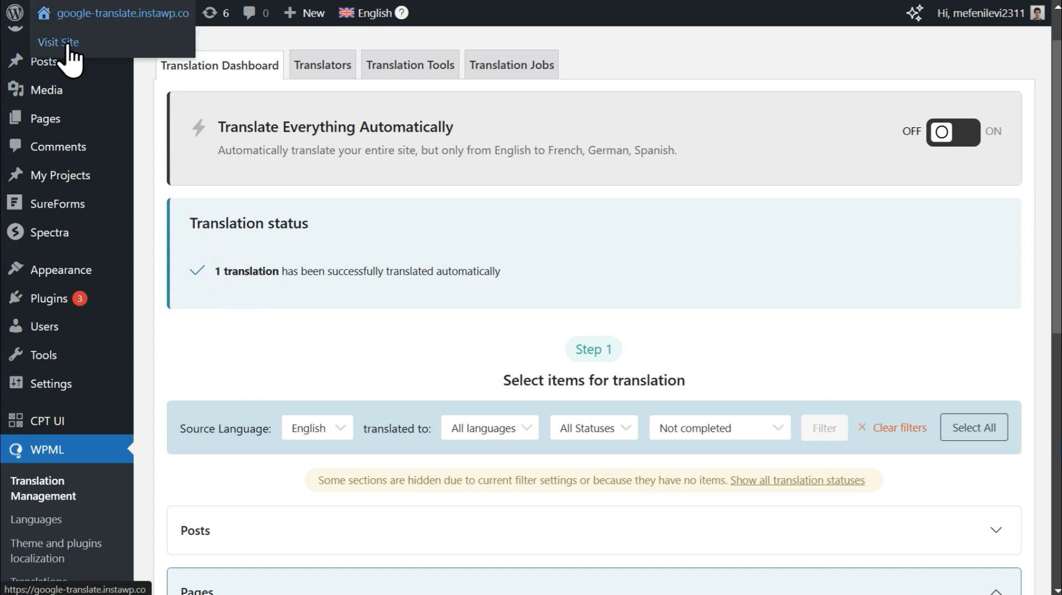
Step: Visit the site, switch to Español, and scroll the translated 'Desarrolladores web expertos' home page
click(58, 42)
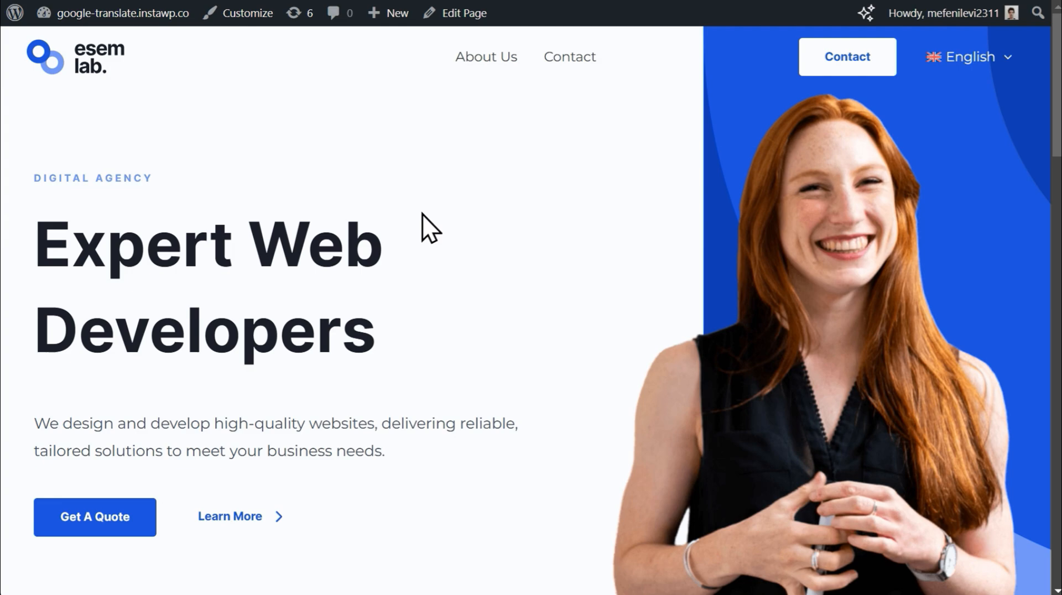
mouse_move(836, 166)
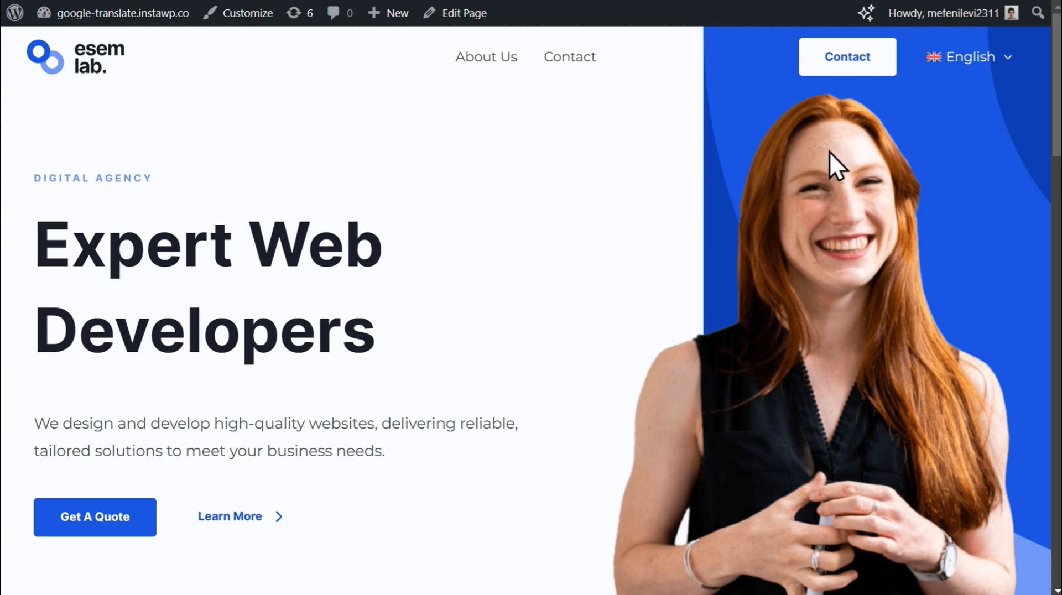
click(968, 57)
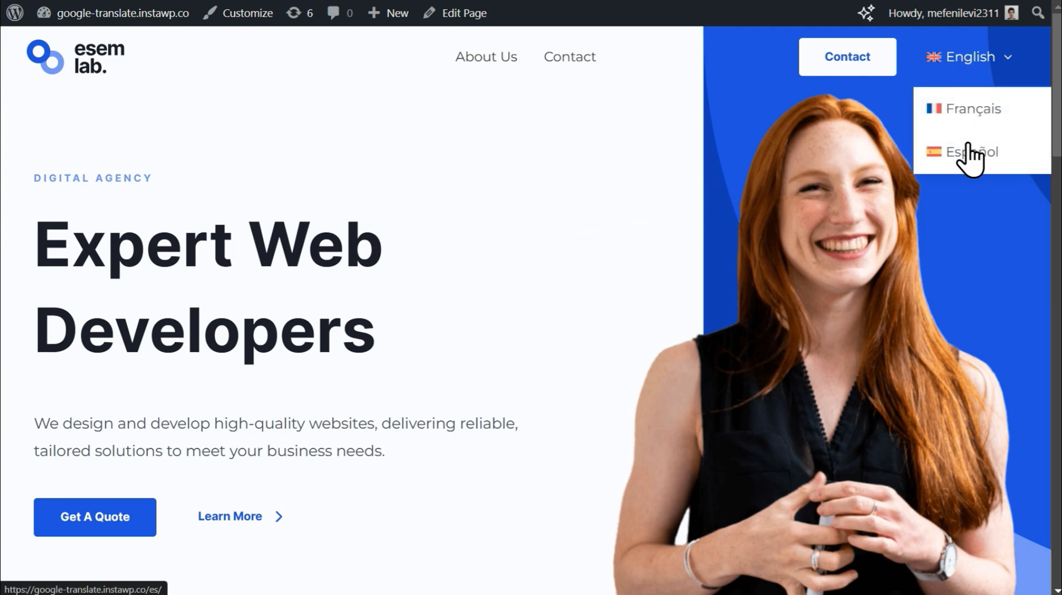
click(971, 151)
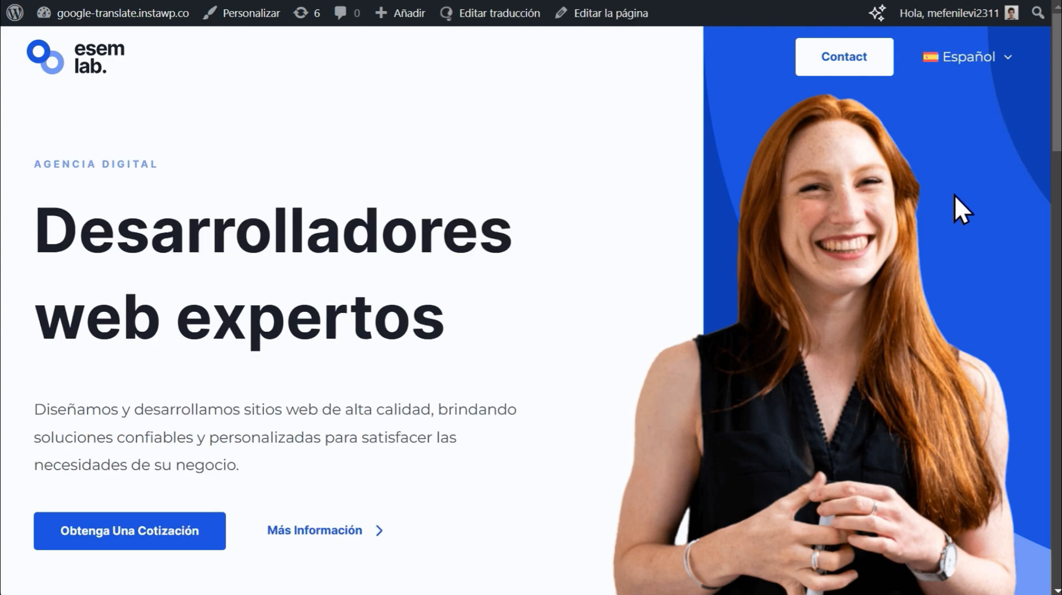
mouse_move(1055, 81)
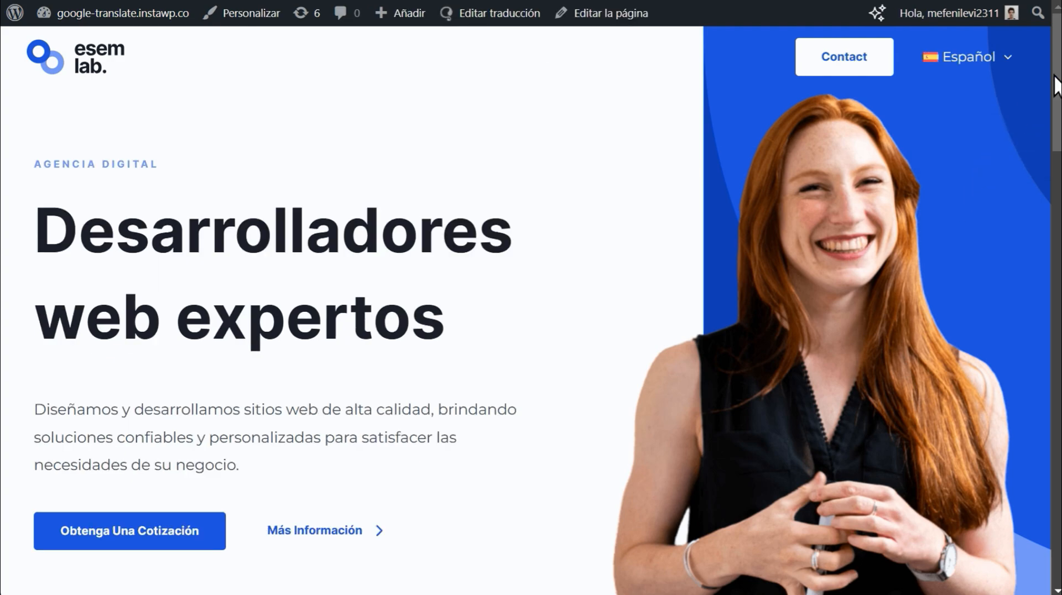
scroll(down, 3)
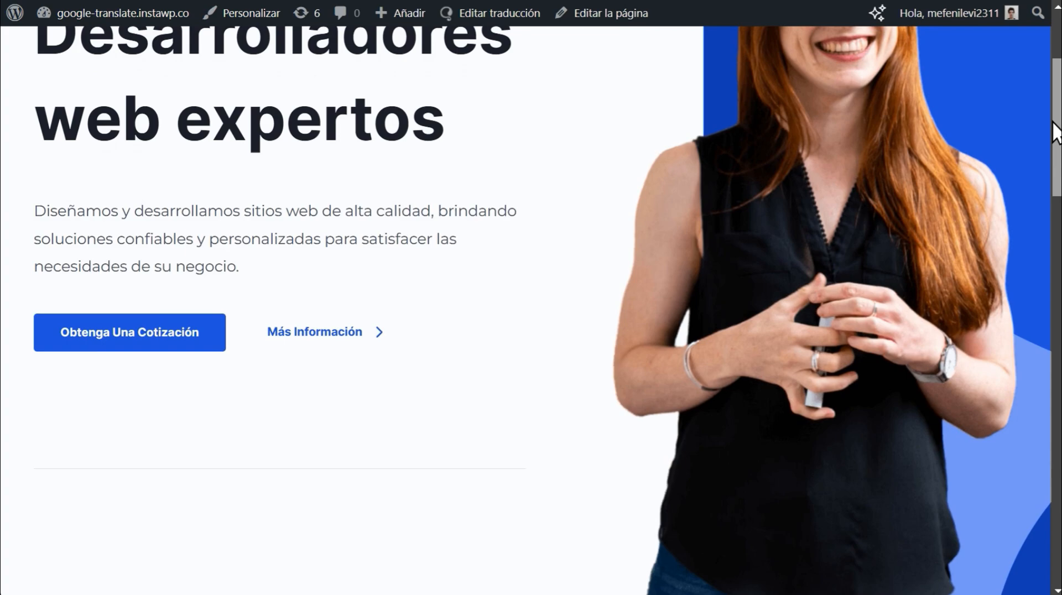
scroll(down, 3)
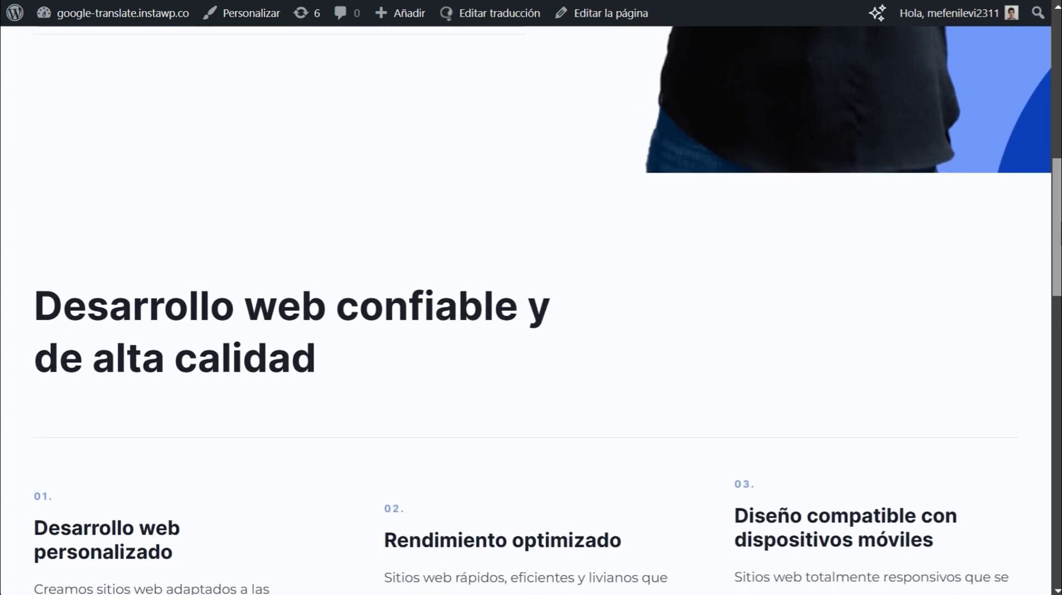